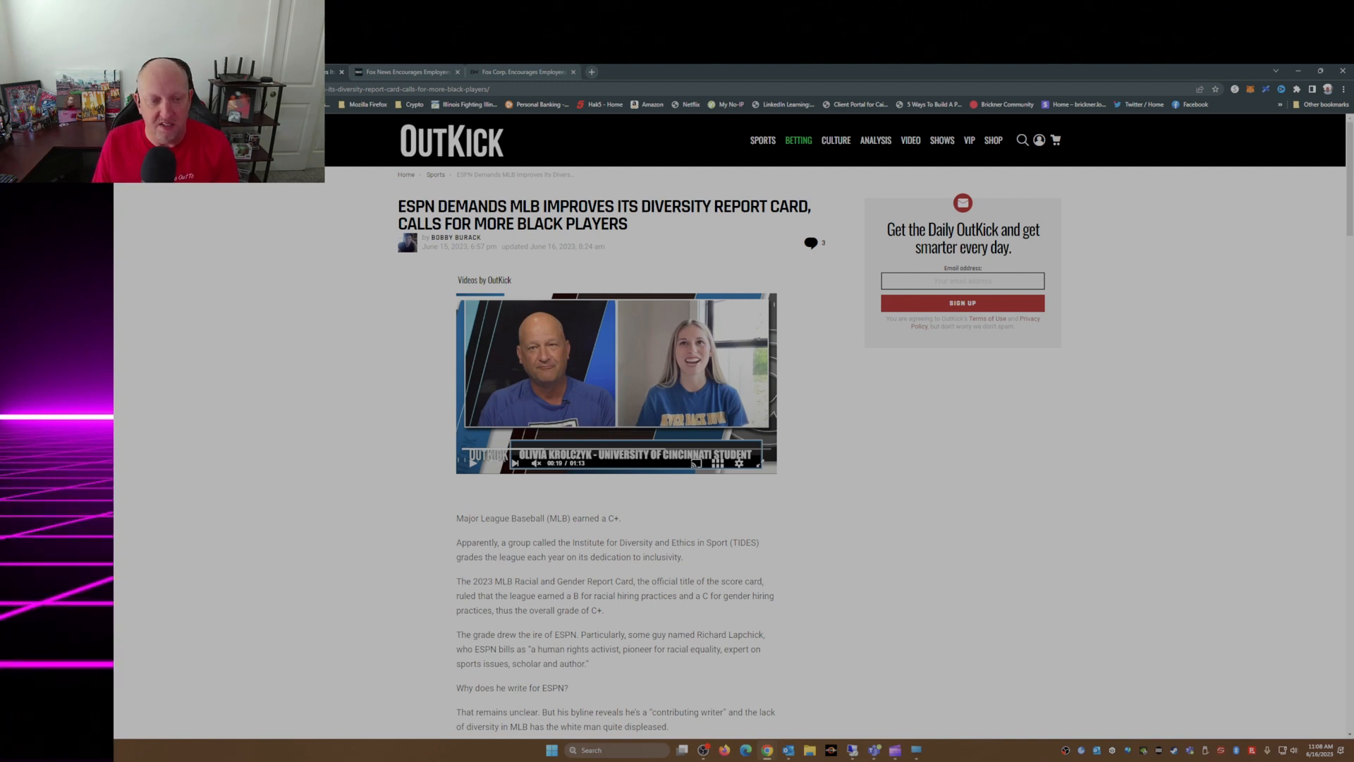
{"action": "scroll", "scroll_direction": "down", "scroll_amount": 3}
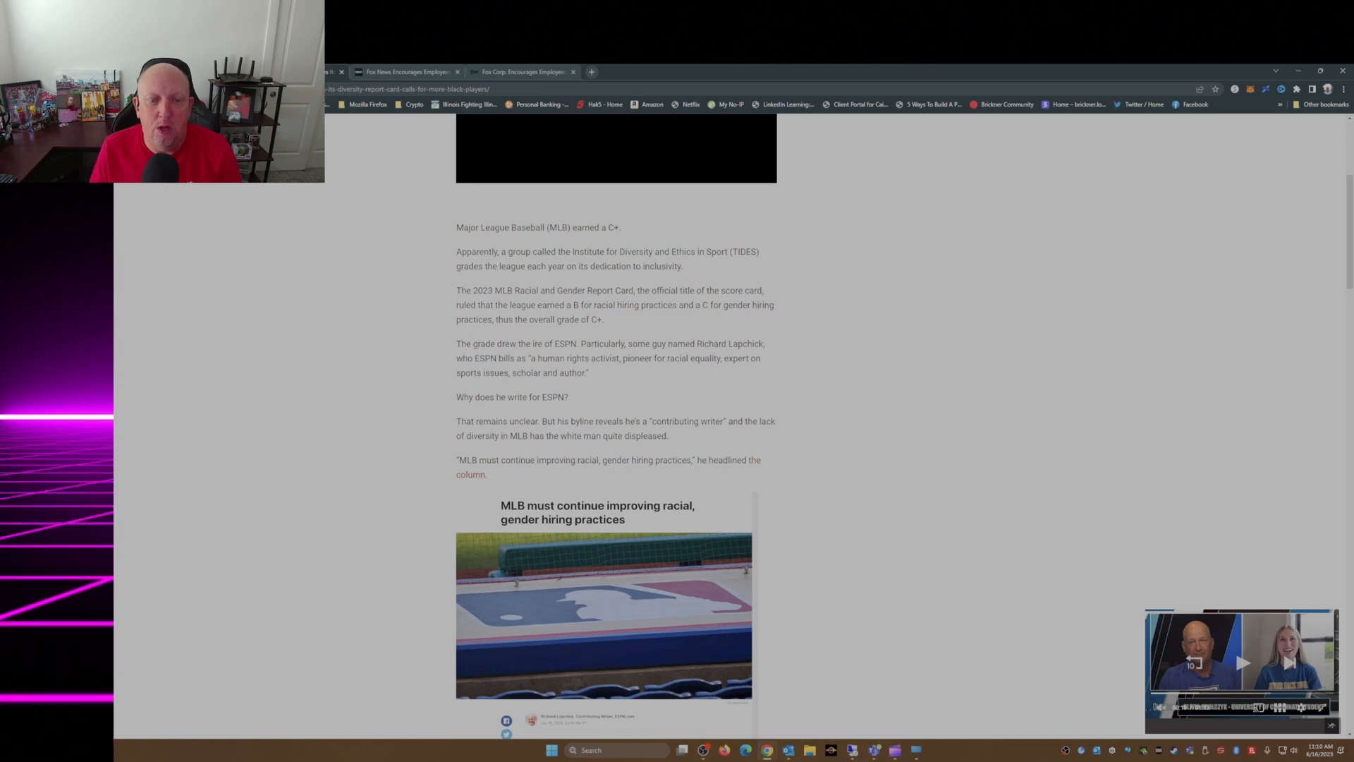
{"action": "scroll", "scroll_direction": "down", "scroll_amount": 3}
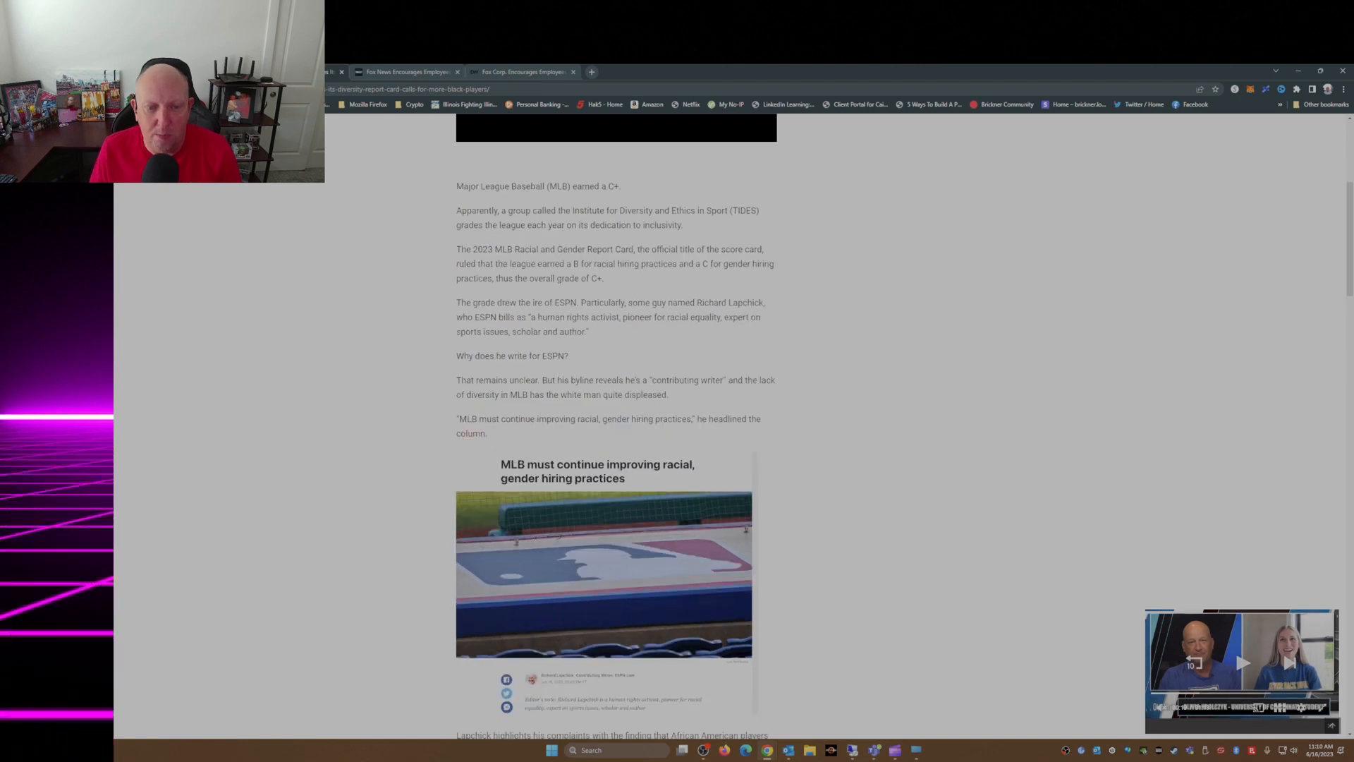
{"action": "scroll", "scroll_direction": "down", "scroll_amount": 3}
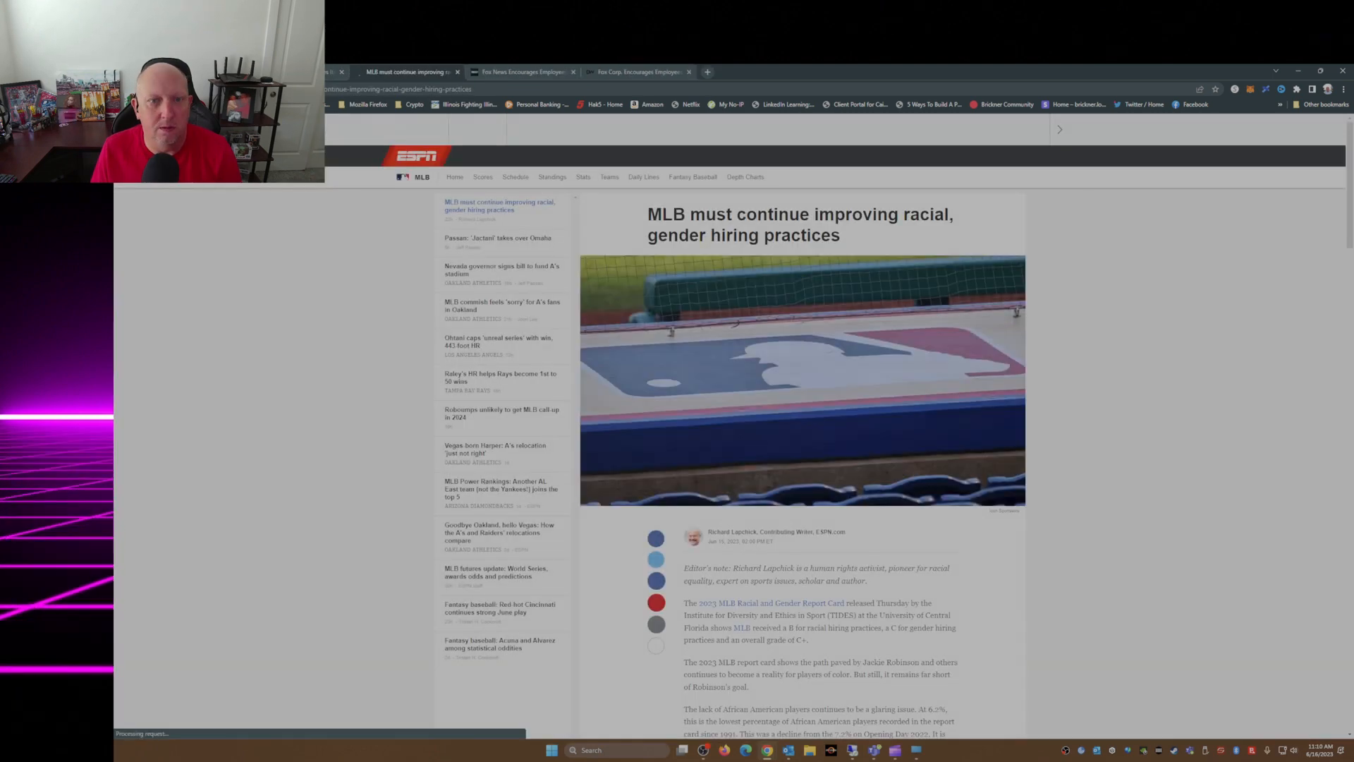
{"action": "scroll", "scroll_direction": "down", "scroll_amount": 3}
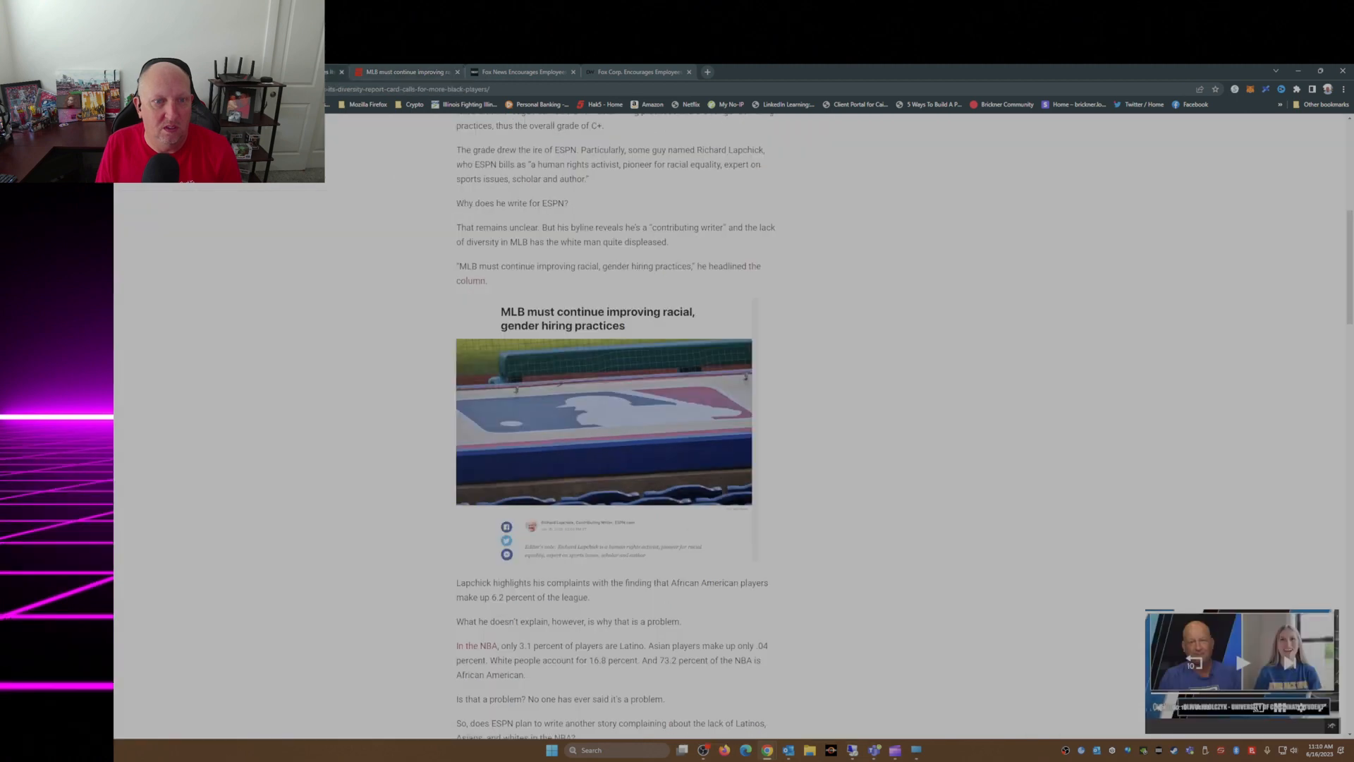
{"action": "scroll", "scroll_direction": "down", "scroll_amount": 3}
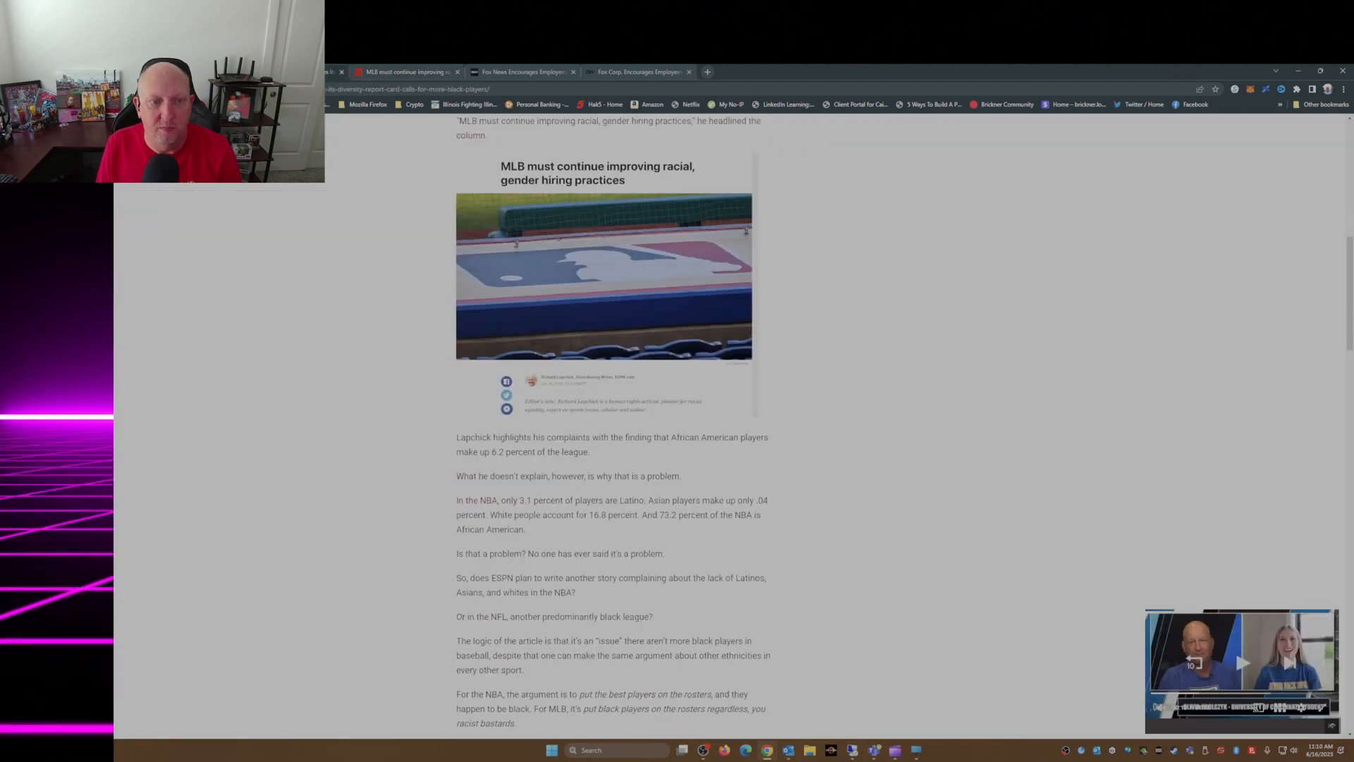
{"action": "scroll", "scroll_direction": "down", "scroll_amount": 3}
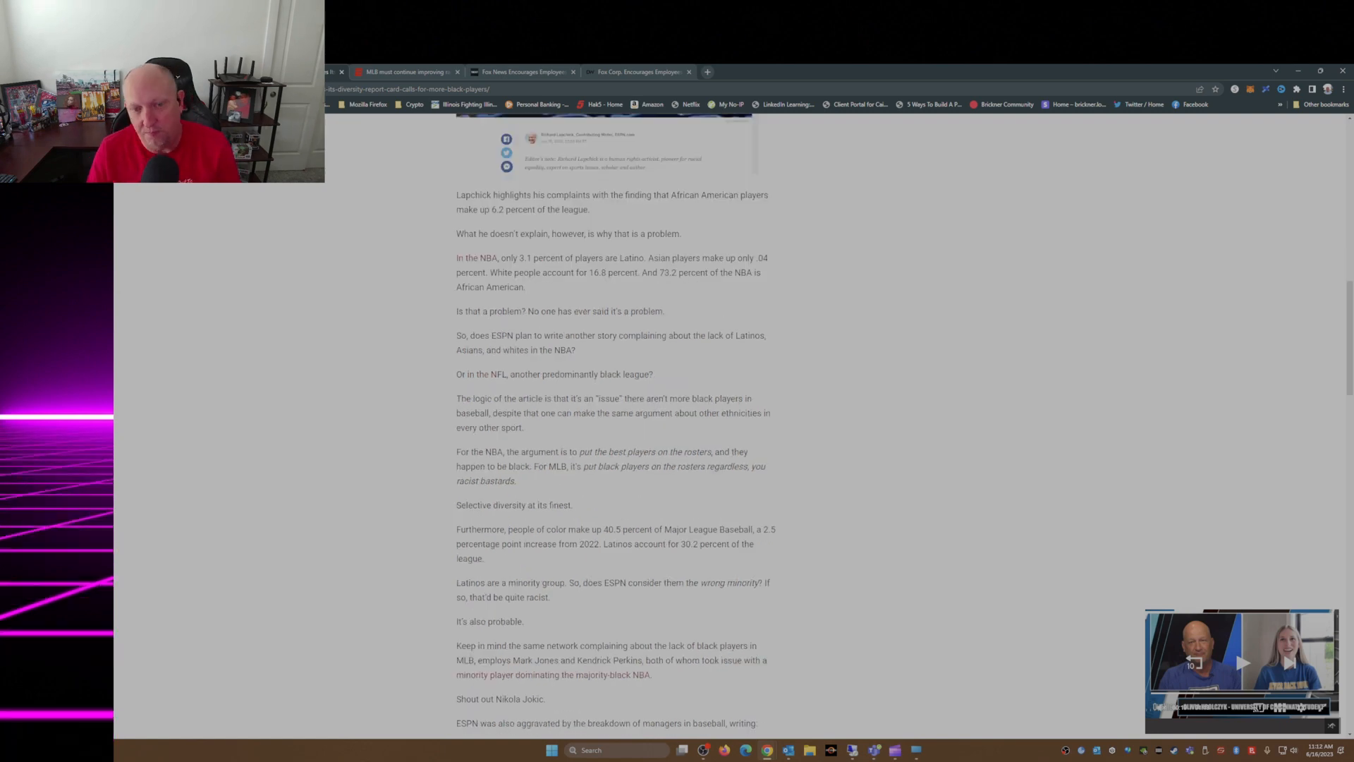
{"action": "scroll", "scroll_direction": "down", "scroll_amount": 3}
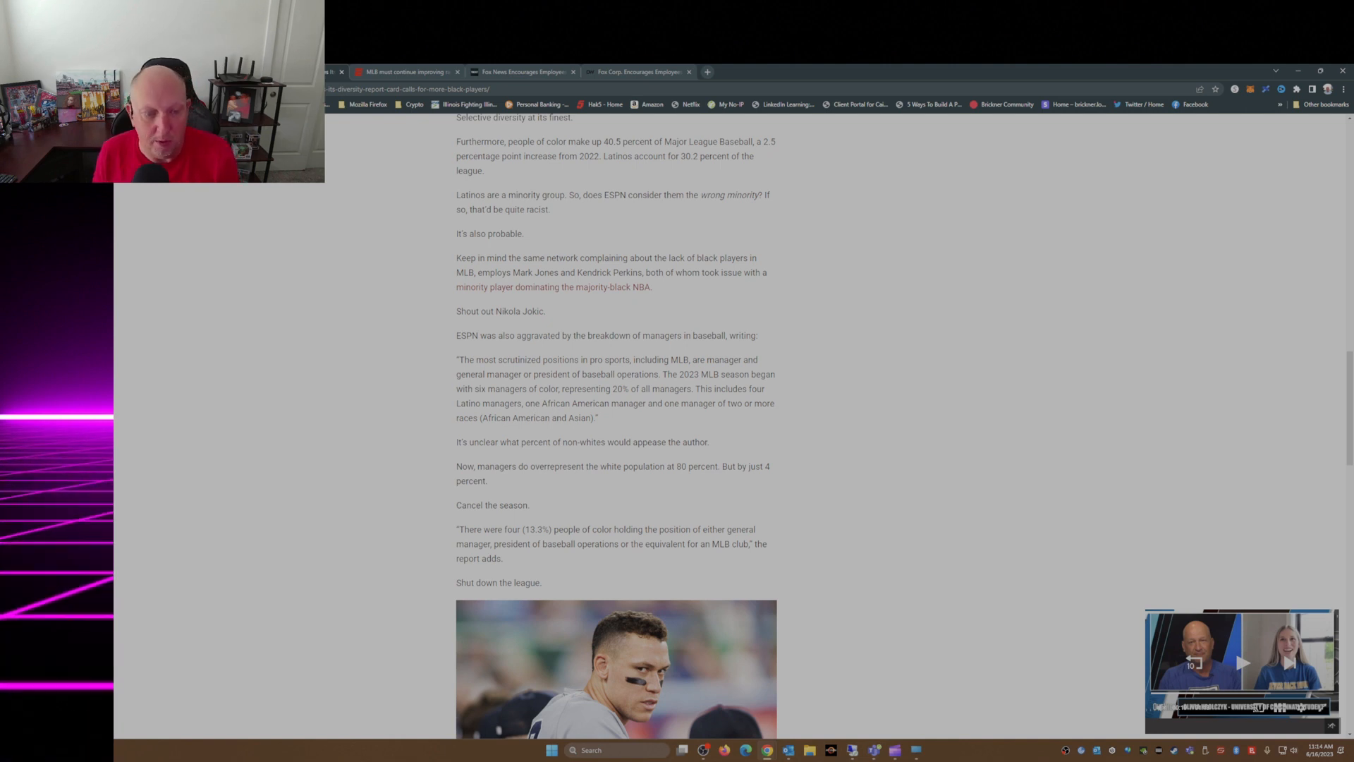
{"action": "scroll", "scroll_direction": "down", "scroll_amount": 3}
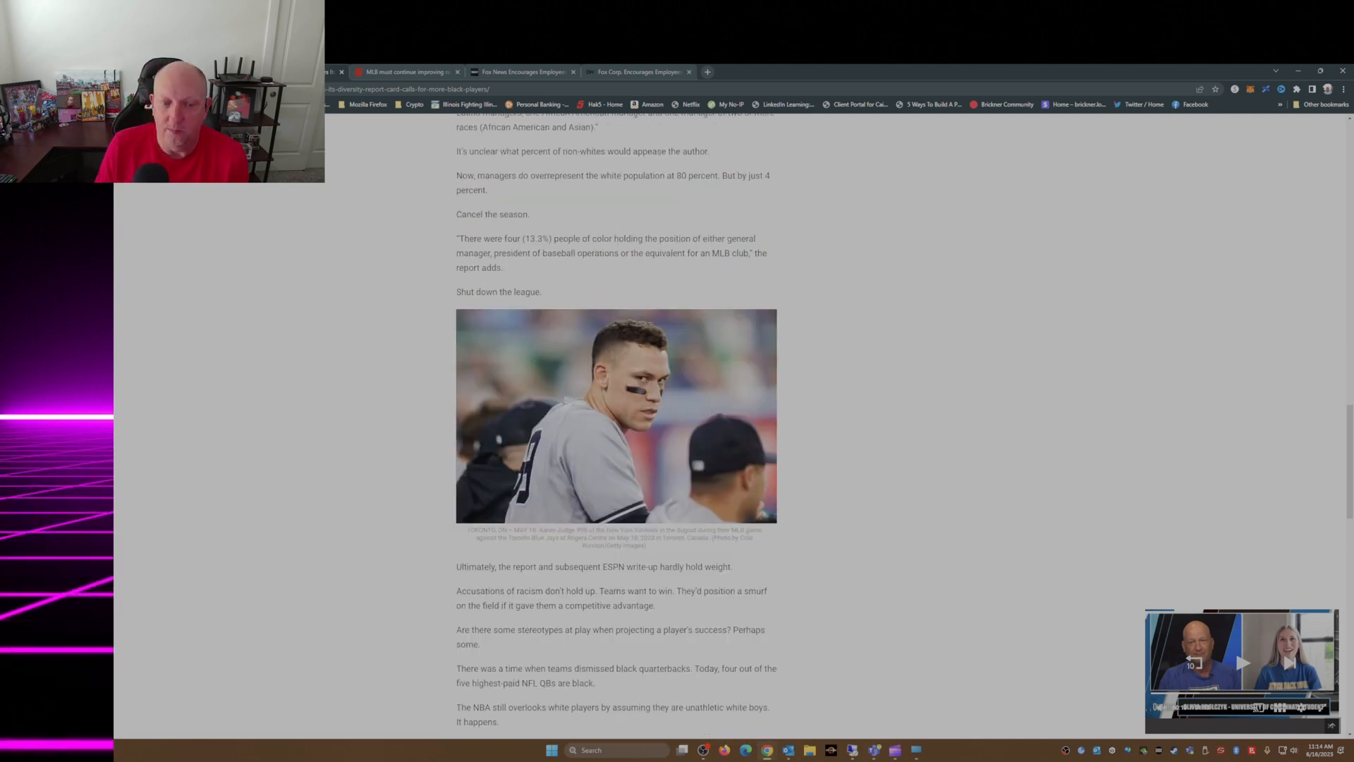
{"action": "scroll", "scroll_direction": "down", "scroll_amount": 3}
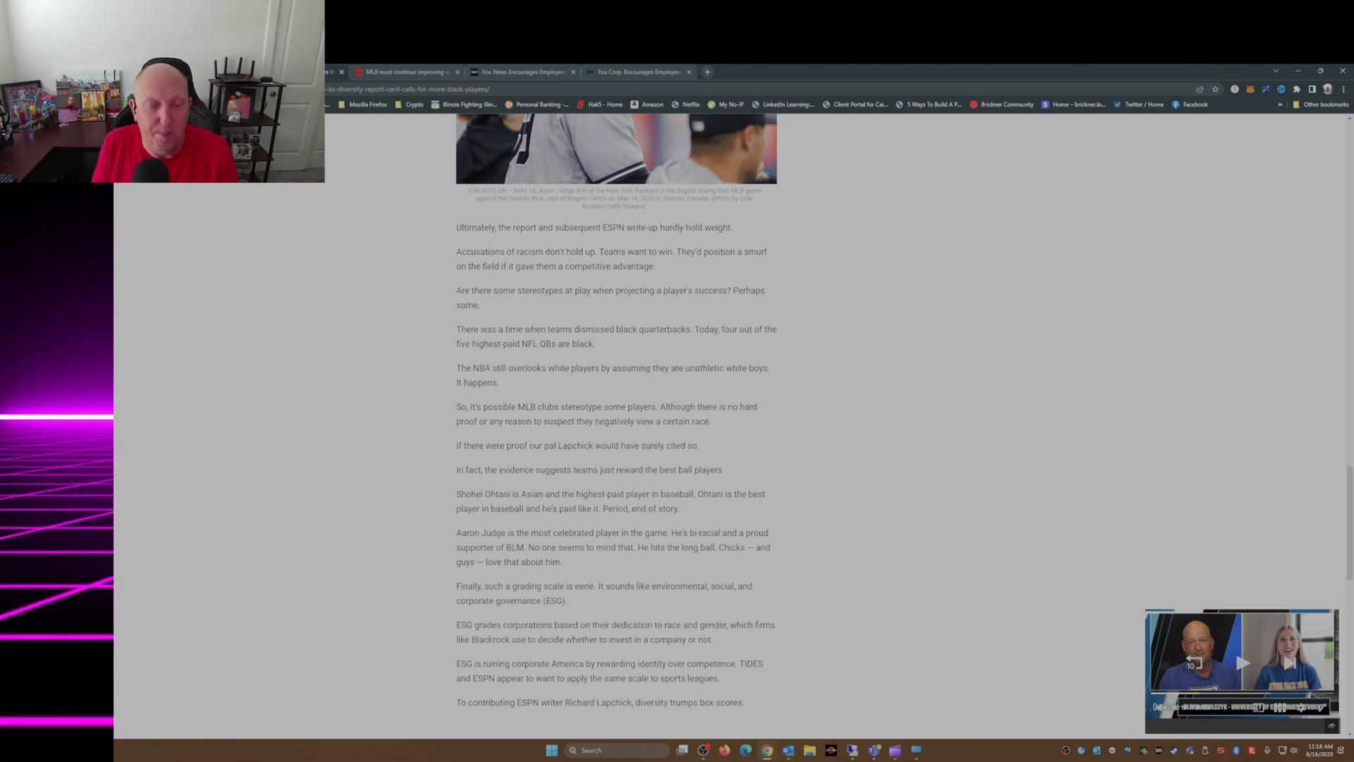
{"action": "scroll", "scroll_direction": "down", "scroll_amount": 3}
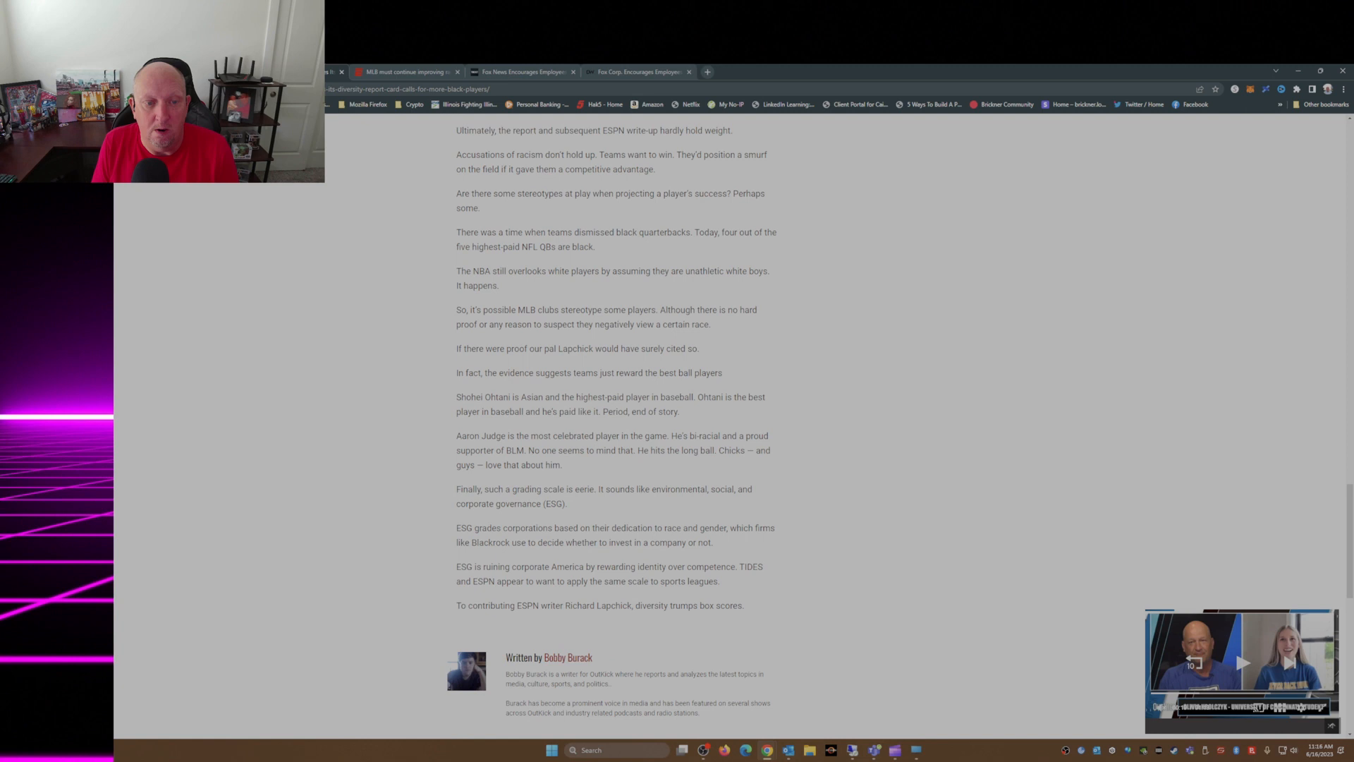